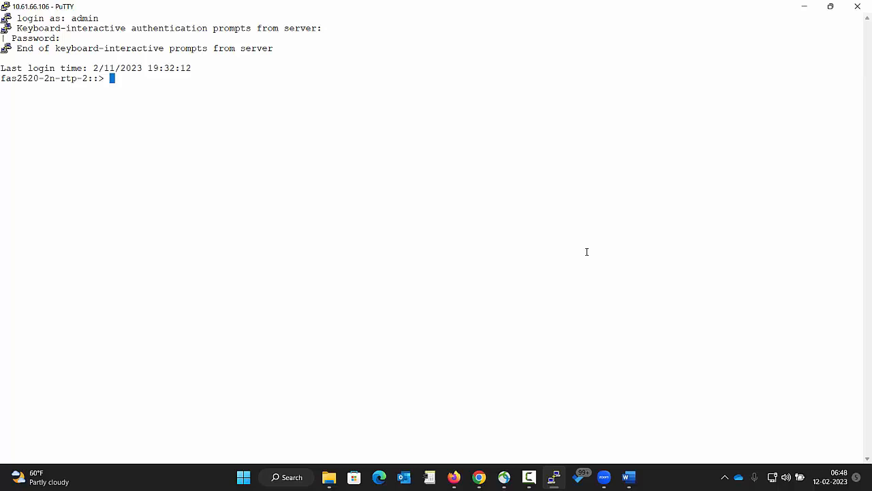
# Step: Show the AutoSupport history for node fas2520-rtp-2a, listing all 38 entries
pyautogui.write('s')
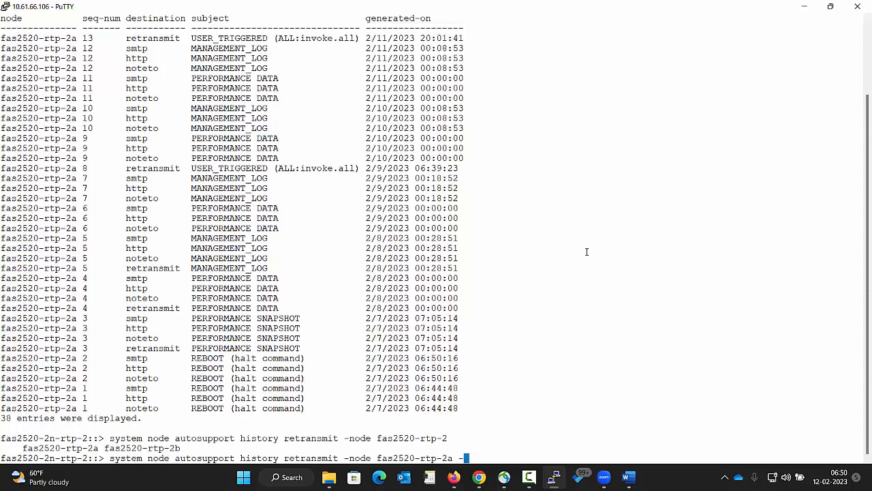
# Step: Retransmit AutoSupport sequence 5 to file:///mroot/etc/log/retransmit/body.7z
pyautogui.write('seq-num')
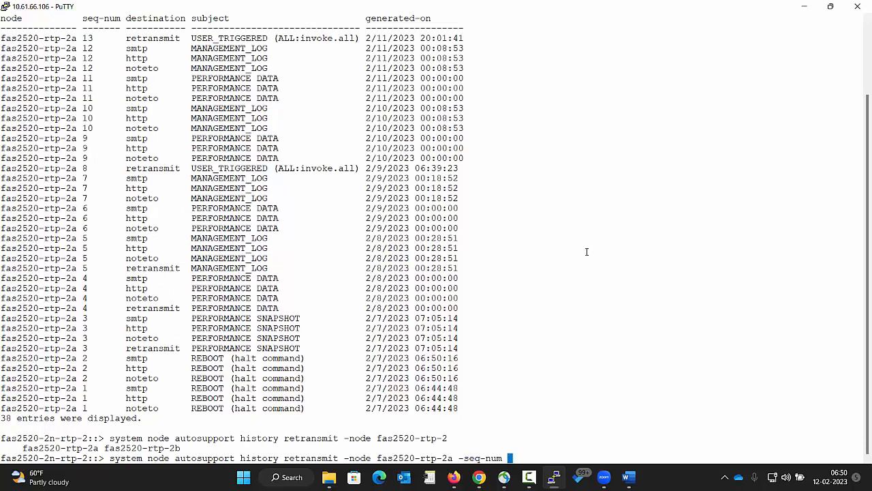
pyautogui.moveTo(343, 203)
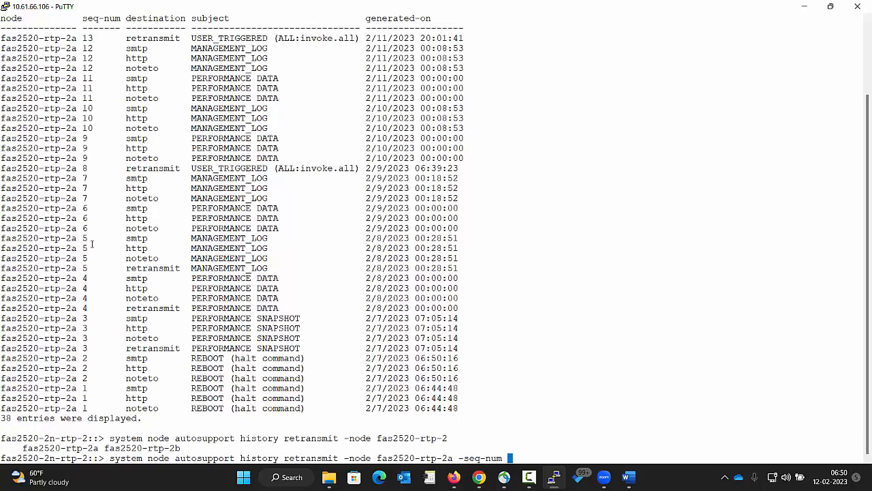
pyautogui.moveTo(601, 248)
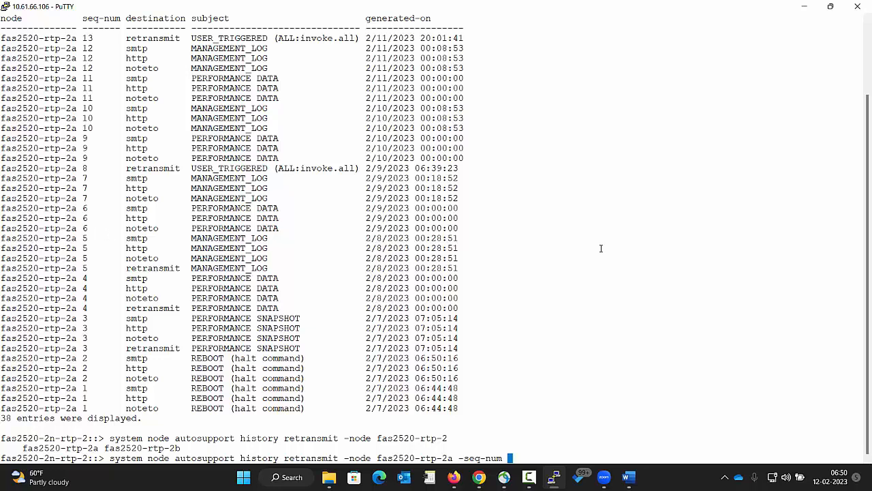
pyautogui.write('5')
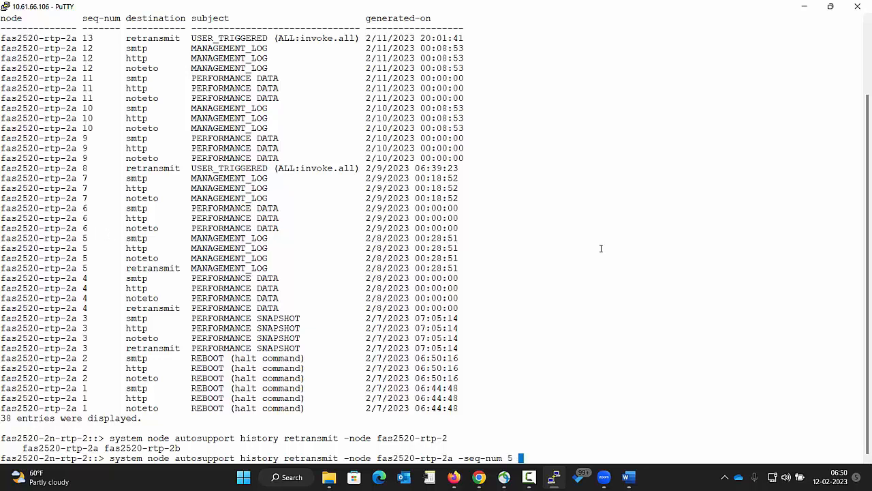
pyautogui.write('-uri file:///mroot/etc/log/retransmit/body.7z')
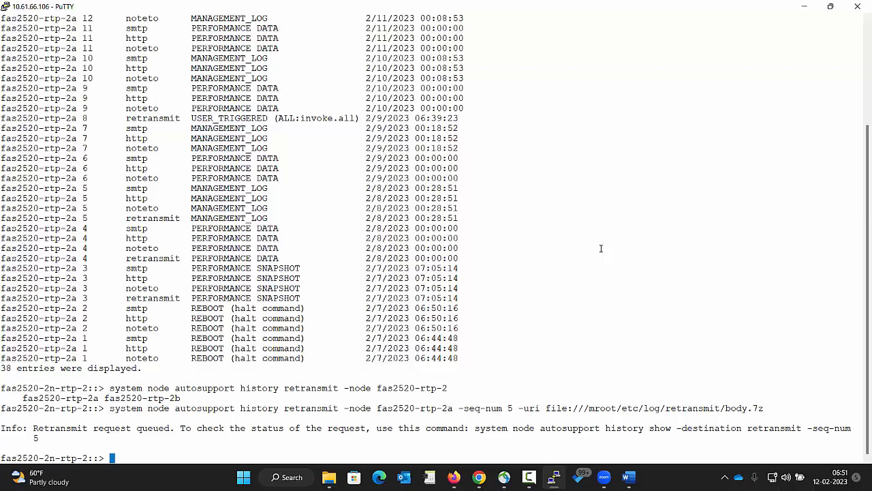
pyautogui.write('sy')
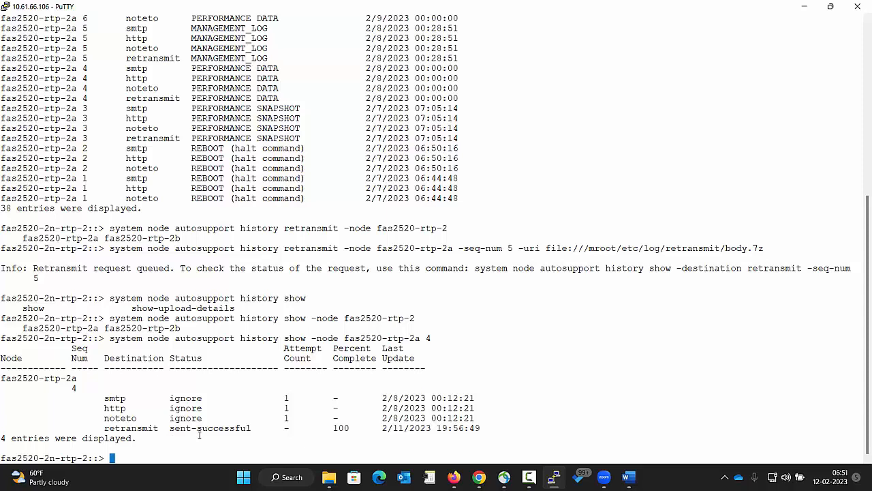
pyautogui.moveTo(448, 401)
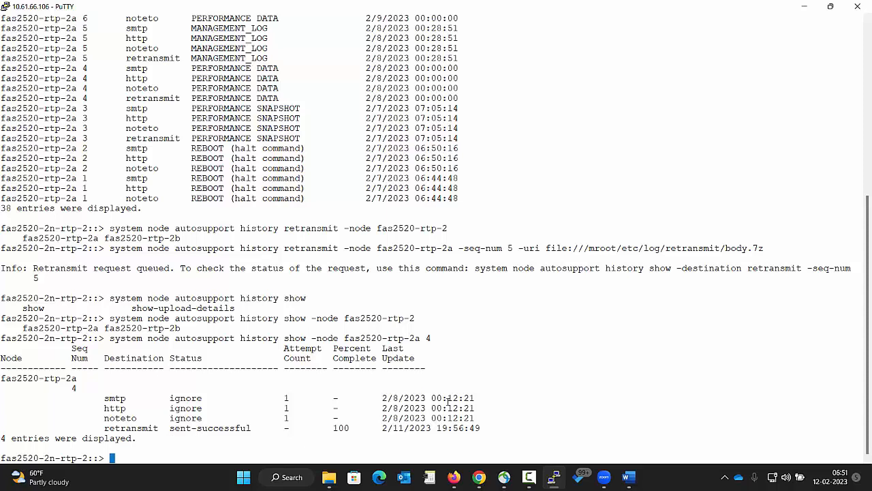
pyautogui.moveTo(176, 454)
pyautogui.write('system node autosupport invoke -node fas2520-rtp-2a -type all -message "invoke.all" -uri file:///mroot/etc/log/retransmit.body1.7z')
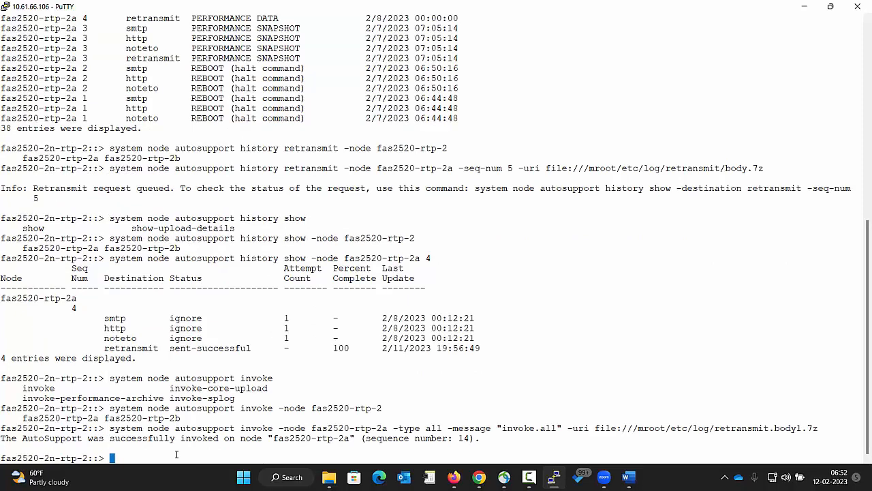
pyautogui.moveTo(670, 342)
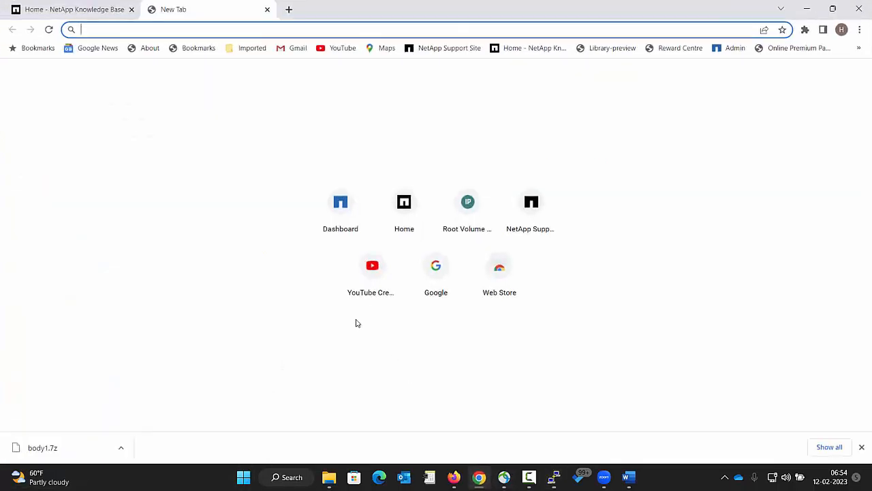
# Step: Browse the Root Volume Access page on 10.61.66.105 to the etc/log/retransmit folder
pyautogui.write('kb.netapp.com')
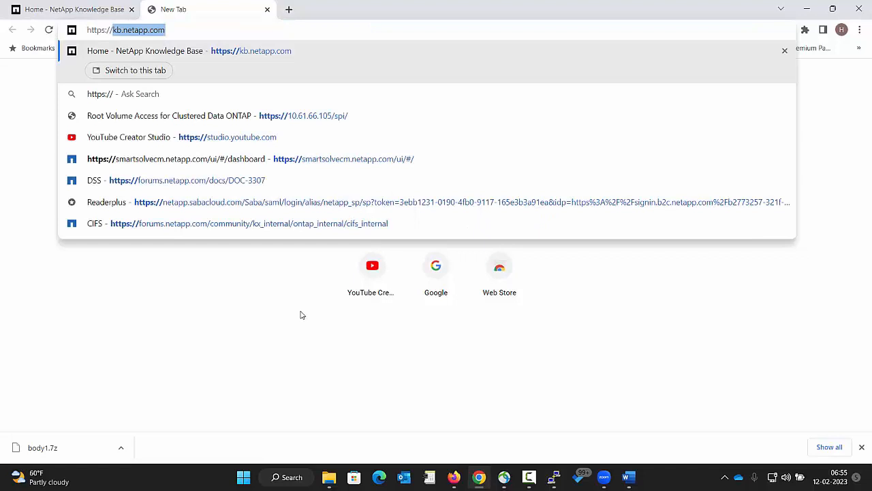
pyautogui.click(170, 115)
pyautogui.write('retransmit')
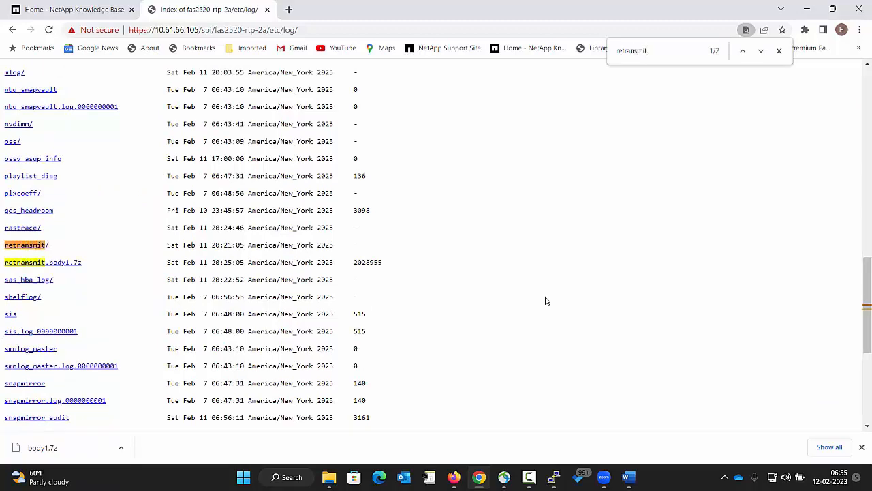
pyautogui.moveTo(25, 245)
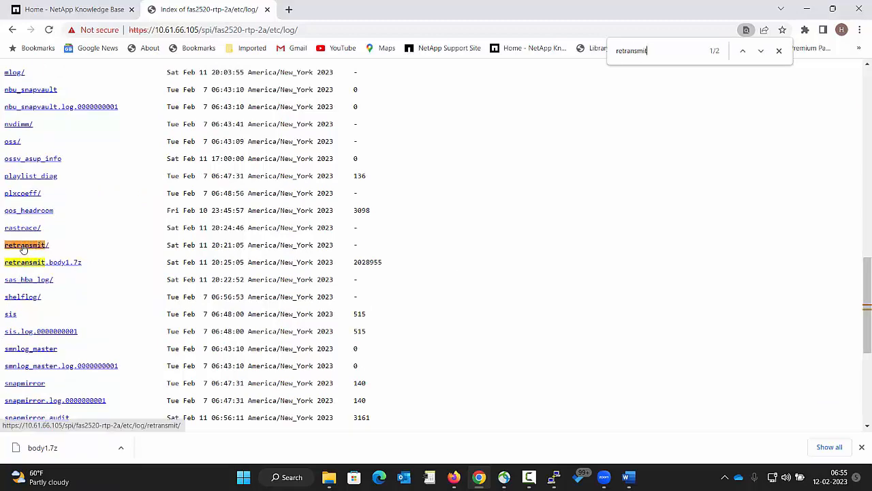
pyautogui.click(25, 244)
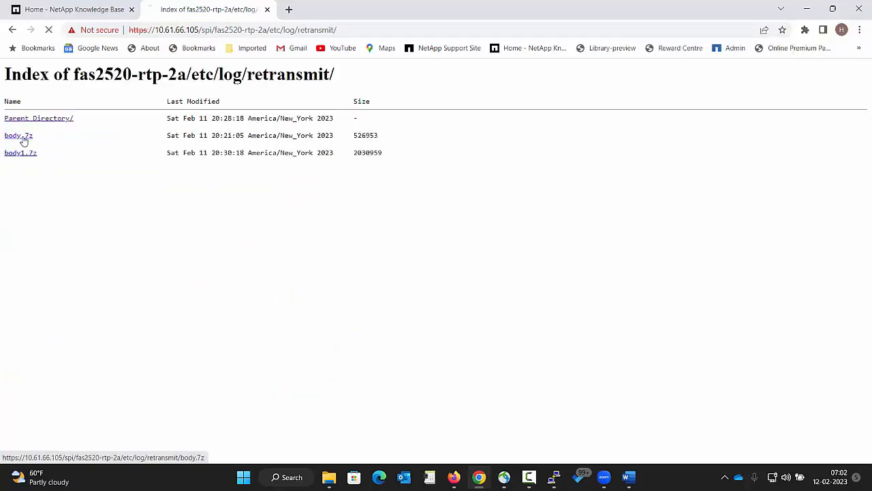
# Step: Download body.7z and body1.7z from the etc/log/retransmit index page
pyautogui.click(19, 135)
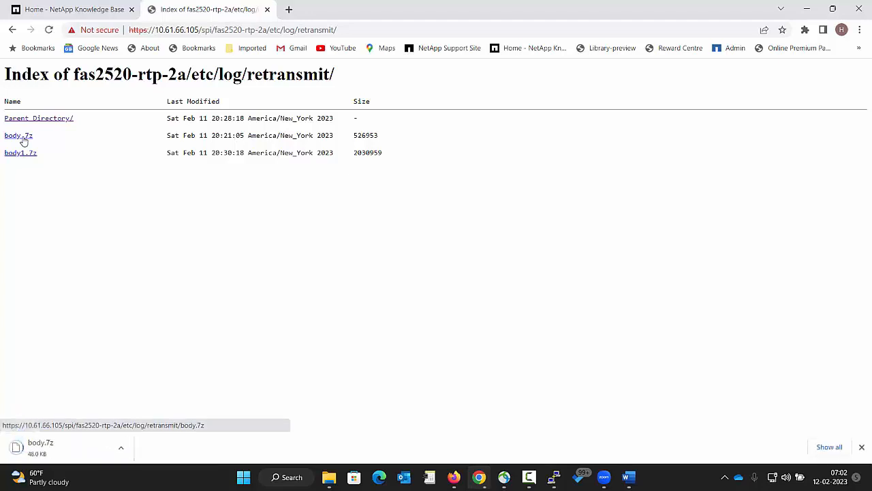
pyautogui.click(21, 152)
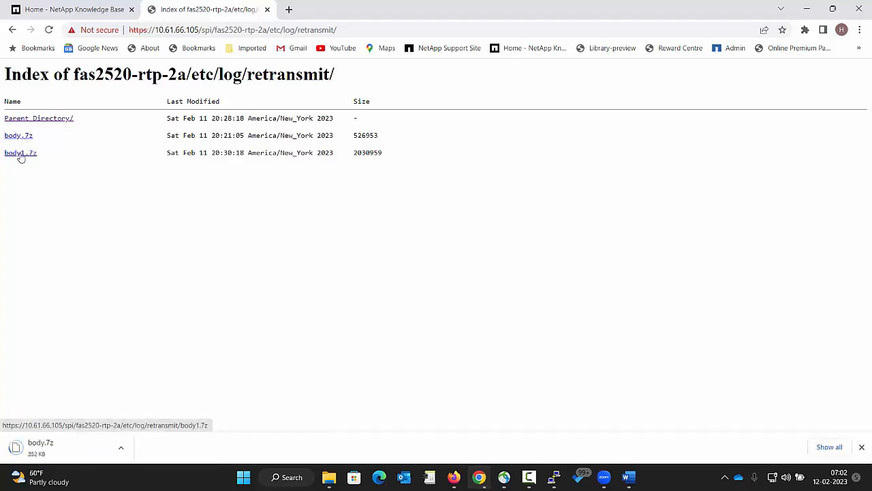
pyautogui.click(20, 152)
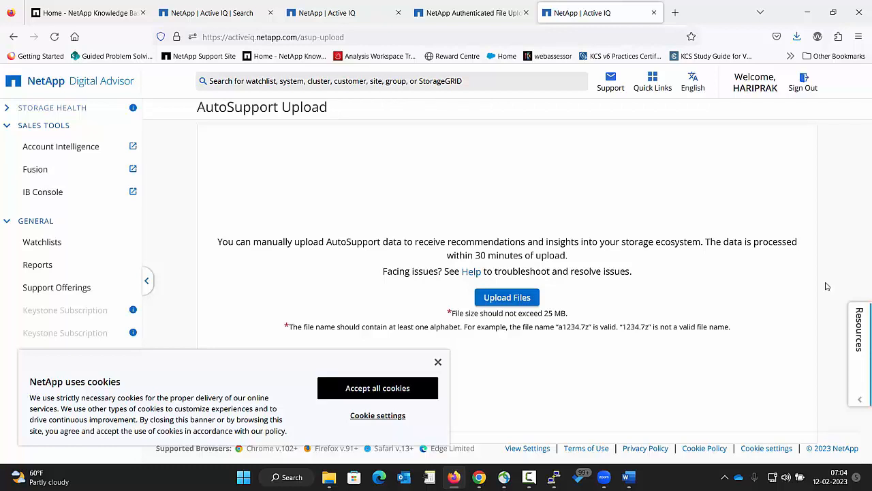
# Step: Upload body1.7z and body.7z from Downloads on Digital Advisor's AutoSupport Upload page
pyautogui.click(438, 362)
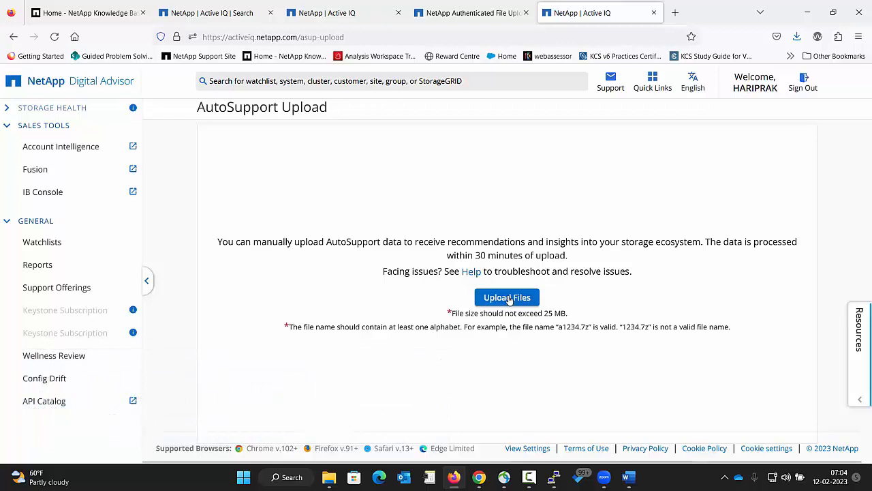
pyautogui.click(507, 297)
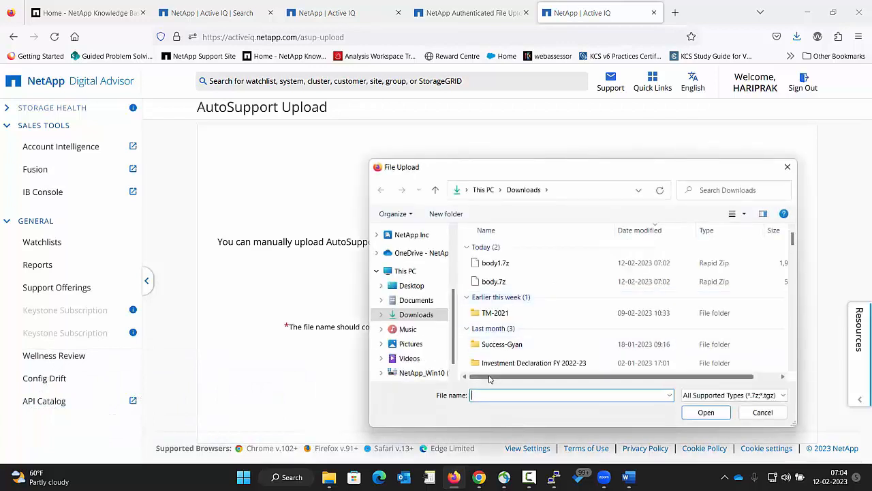
pyautogui.click(496, 312)
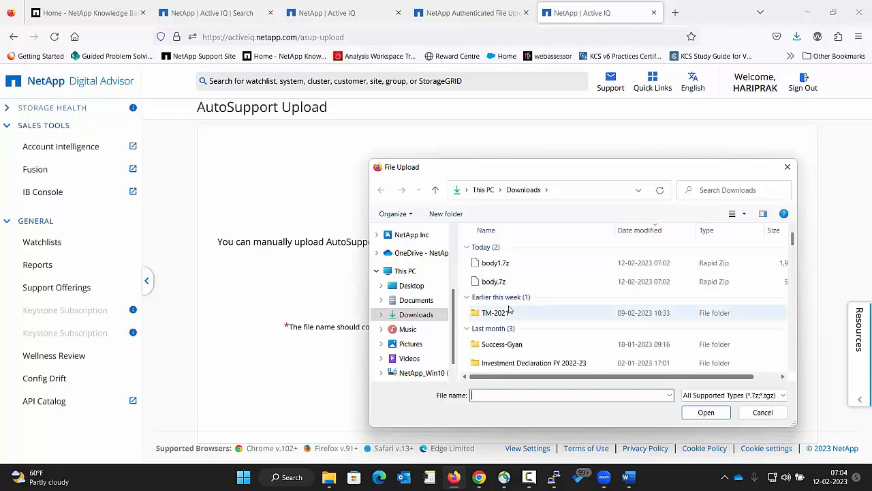
pyautogui.click(494, 262)
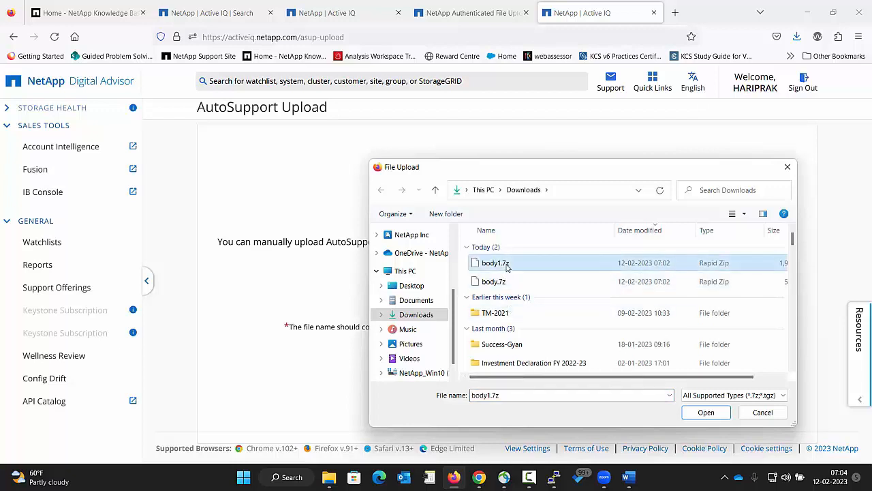
pyautogui.click(494, 281)
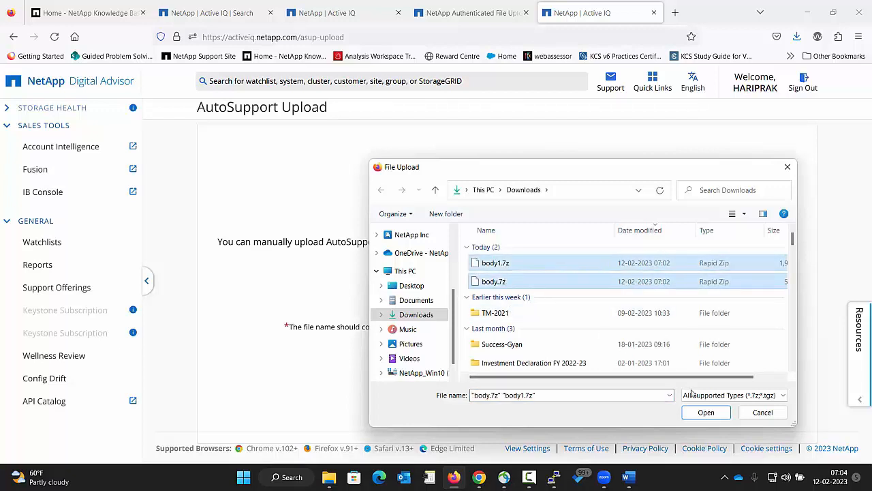
pyautogui.click(706, 412)
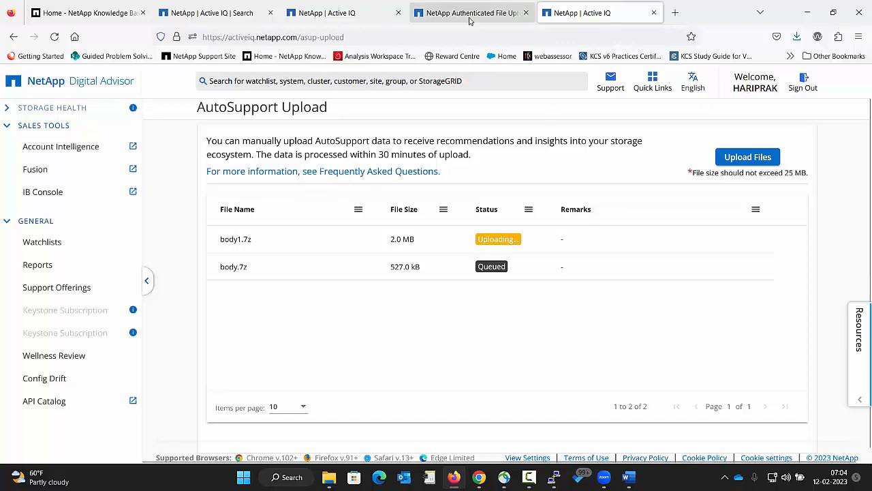
pyautogui.click(470, 12)
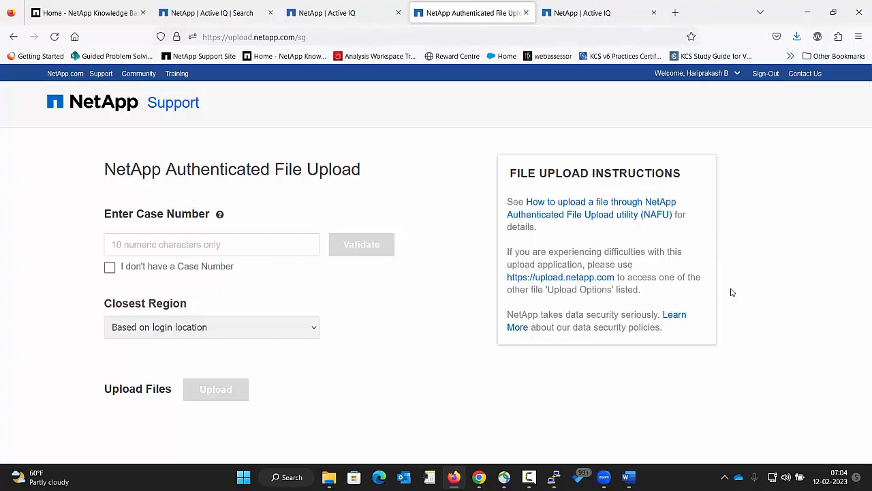
pyautogui.moveTo(382, 332)
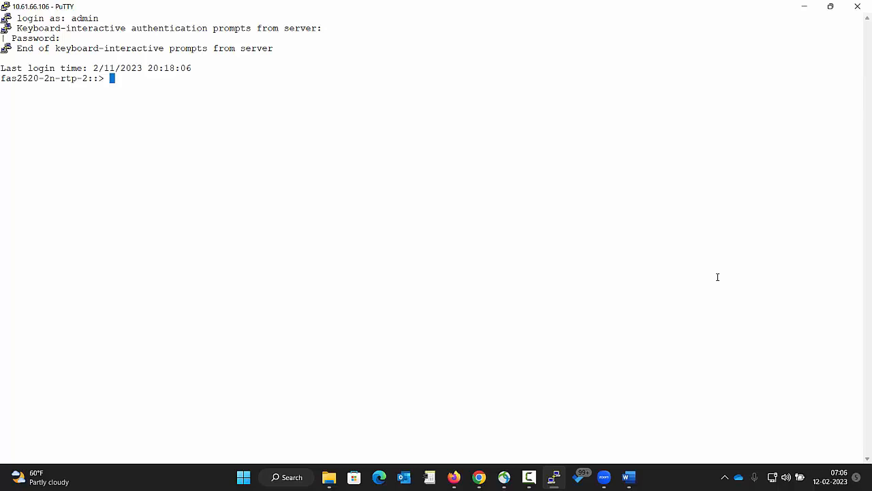
pyautogui.moveTo(311, 191)
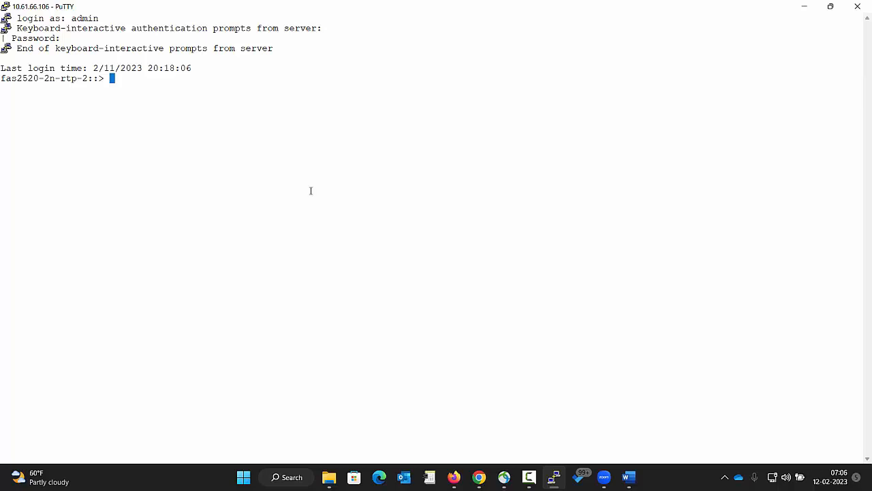
# Step: Enter fas2520-rtp-2a's node shell, set advanced privilege, and list /etc/log/retransmit
pyautogui.write('system node run -node fas2520-rtp-2a')
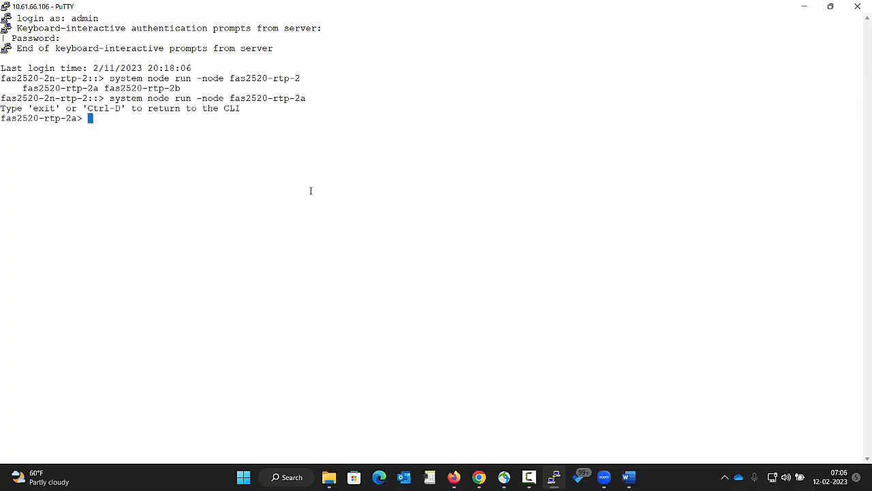
pyautogui.write('pr')
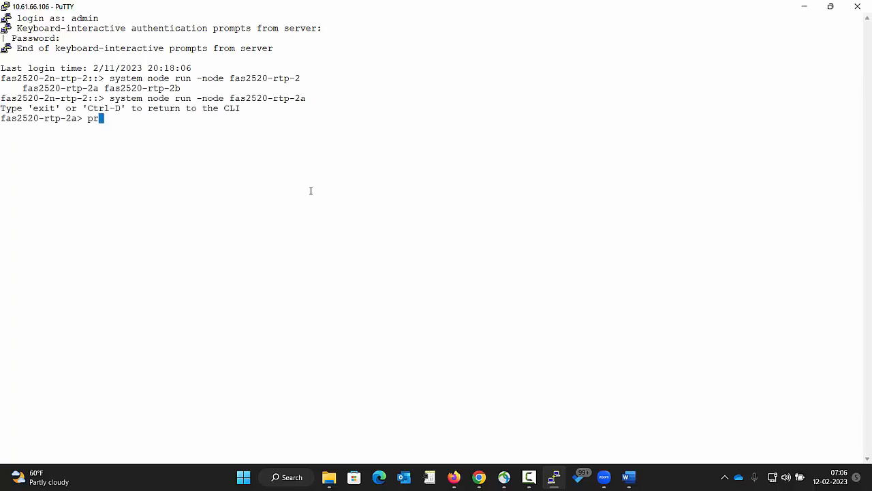
pyautogui.write('iv set adva')
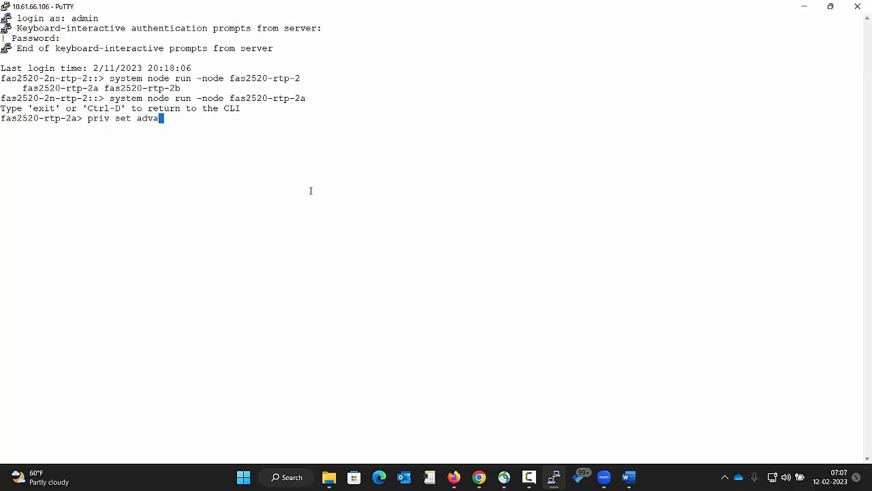
pyautogui.write('nced')
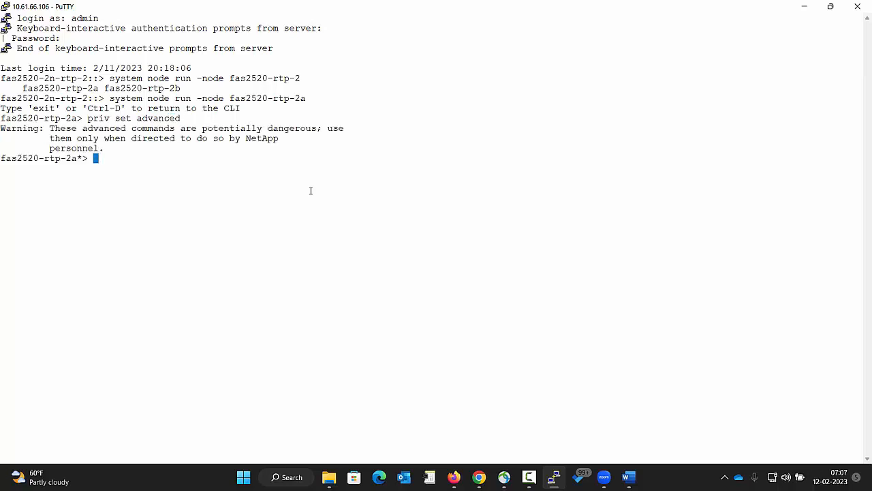
pyautogui.write('ls /etc/log/retransmit')
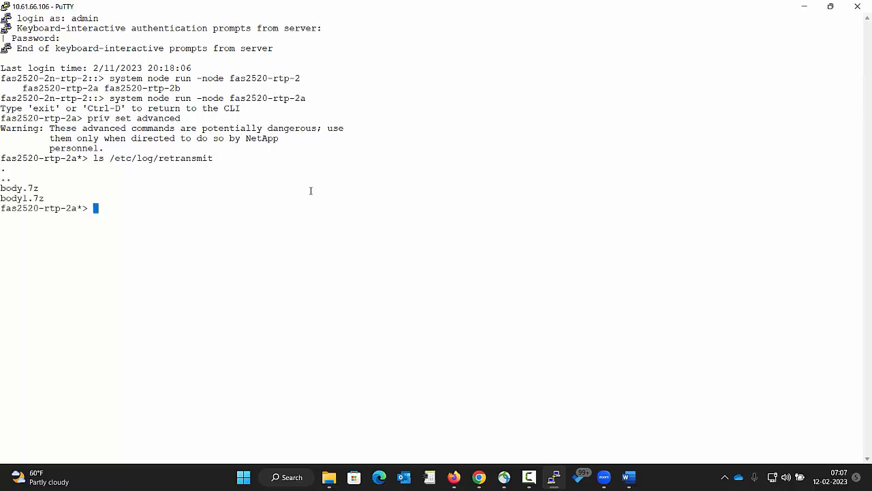
# Step: Remove body.7z from /etc/log/retransmit, then edit the command to remove body1.7z
pyautogui.write('rm /etc/log/retransmit/body.7z')
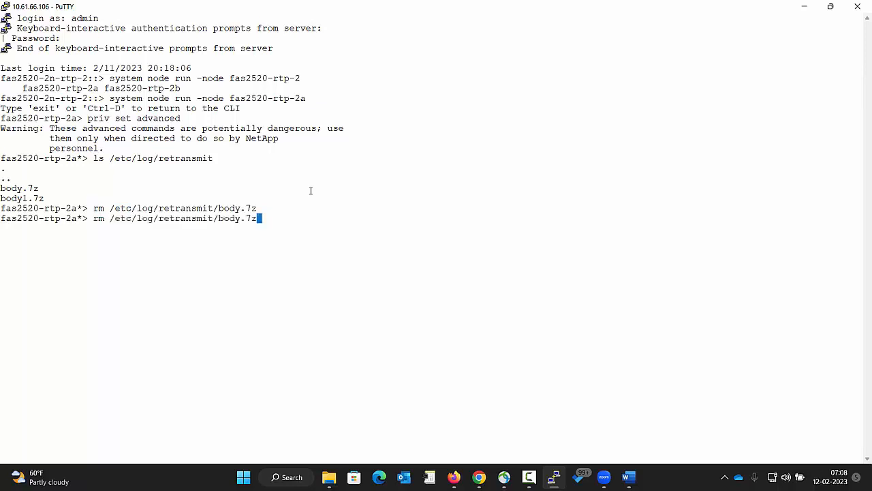
pyautogui.press('Backspace')
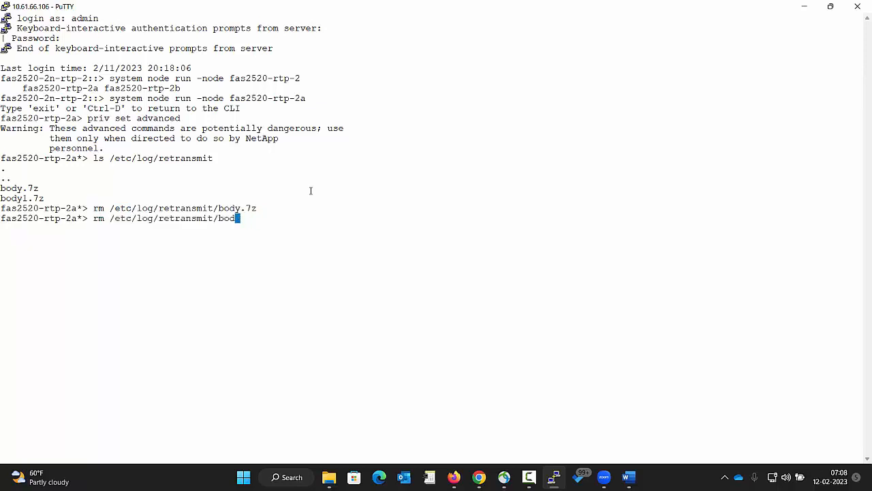
pyautogui.write('1')
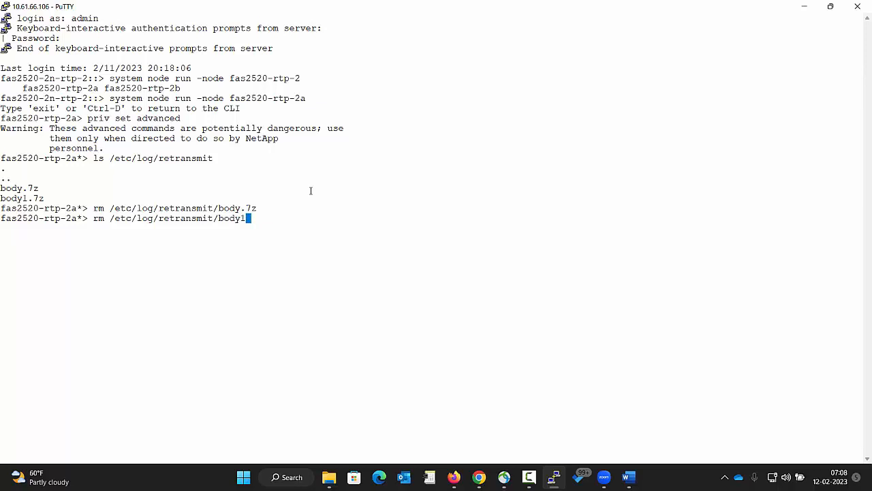
pyautogui.write('.7z')
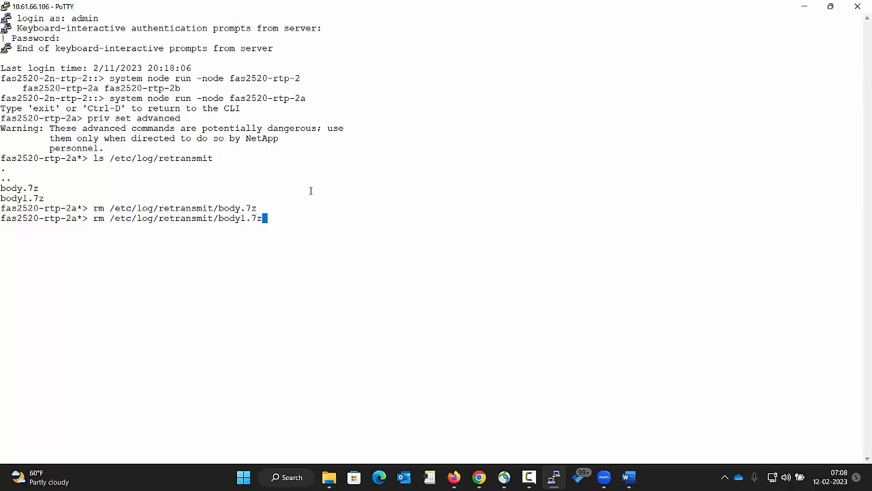